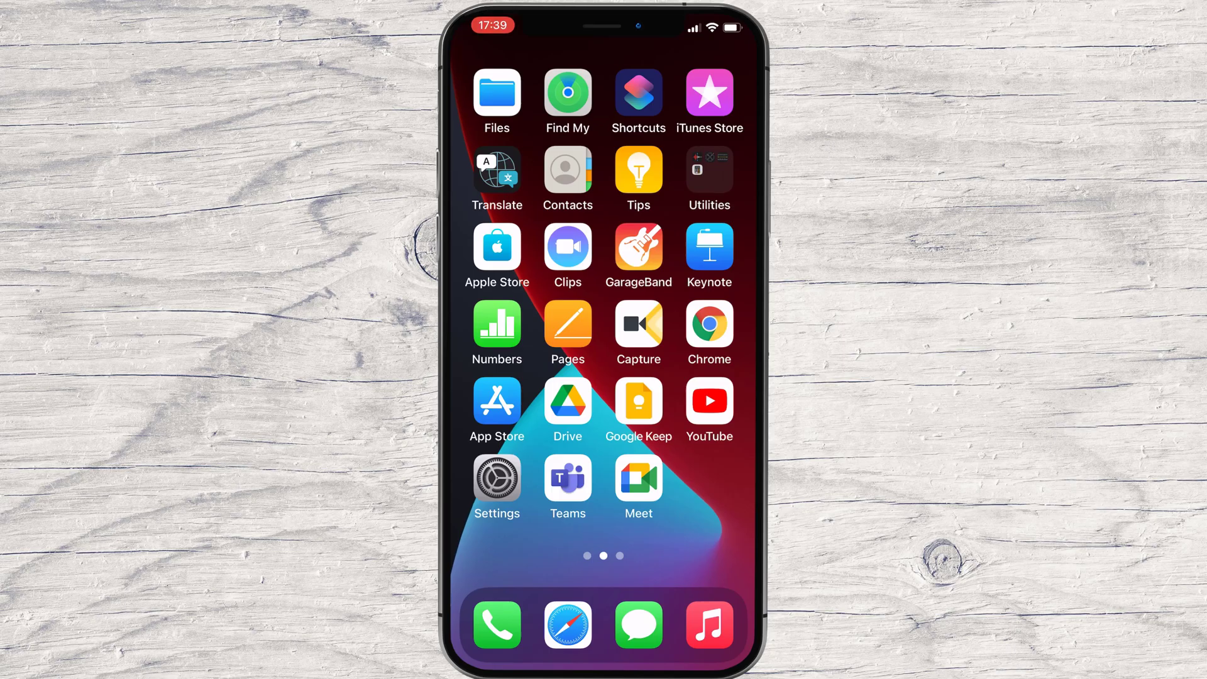
Step: Launch Google Meet from the Home Screen to reach its start page
left_click(658, 500)
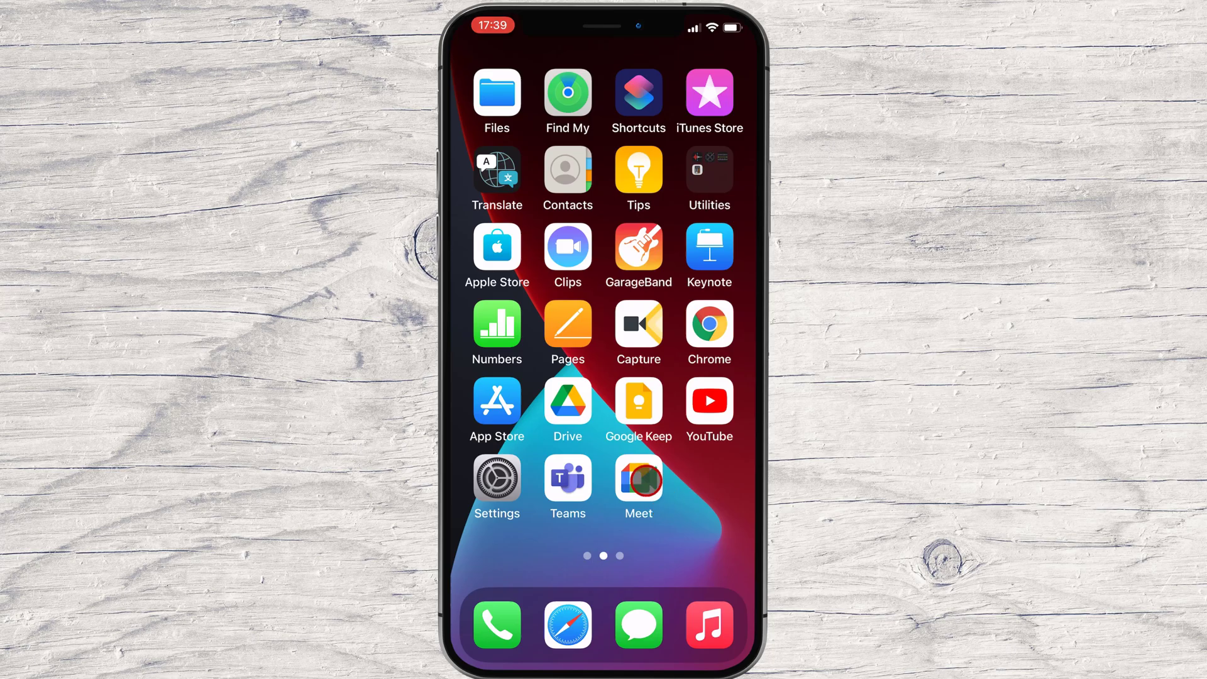
left_click(639, 483)
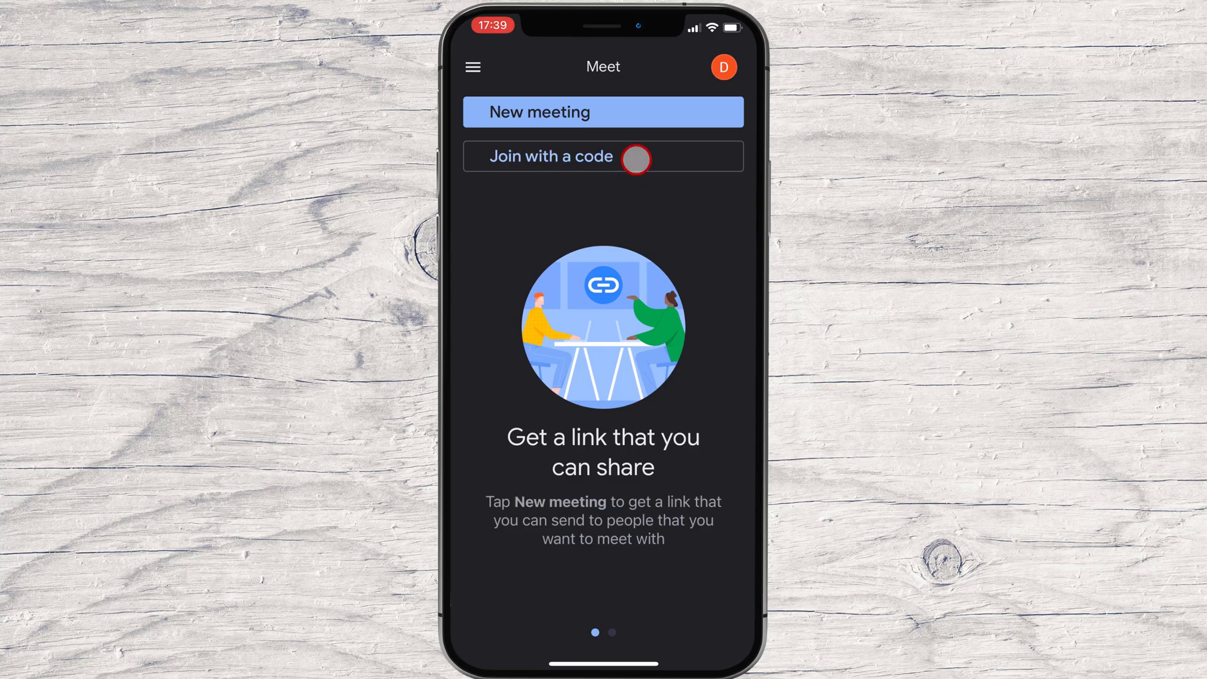
Step: Enter the meeting code on the join-with-a-code screen
left_click(602, 156)
type("unf")
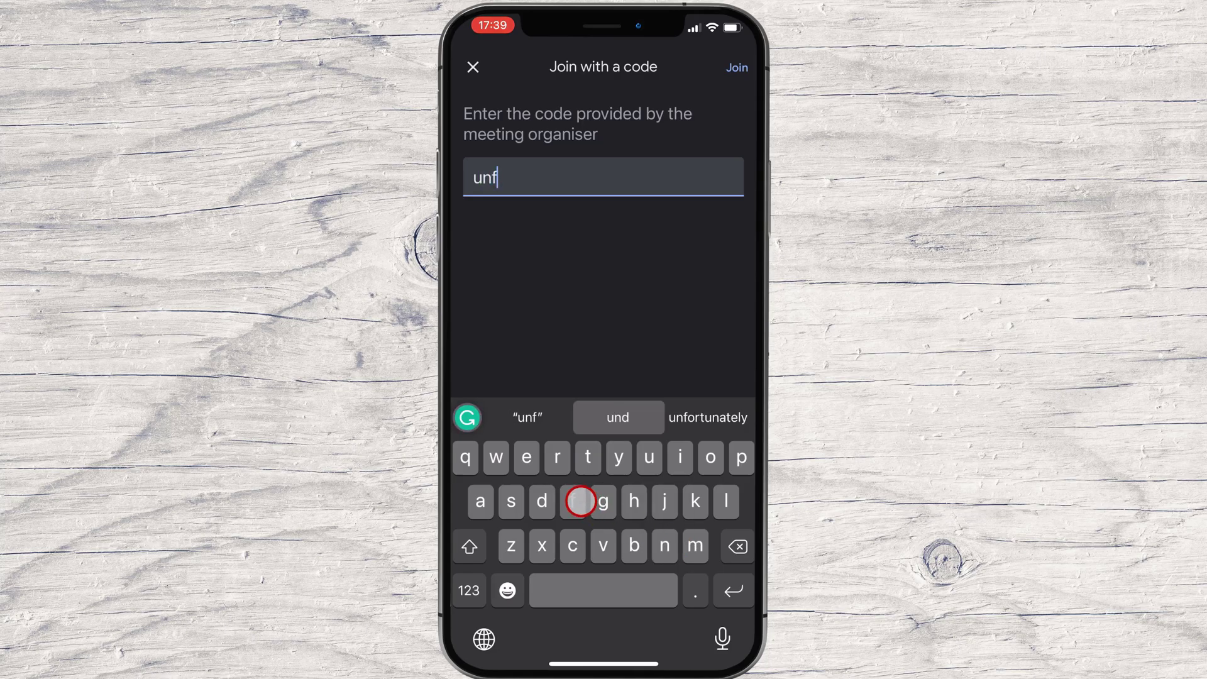
type("sbcjnro")
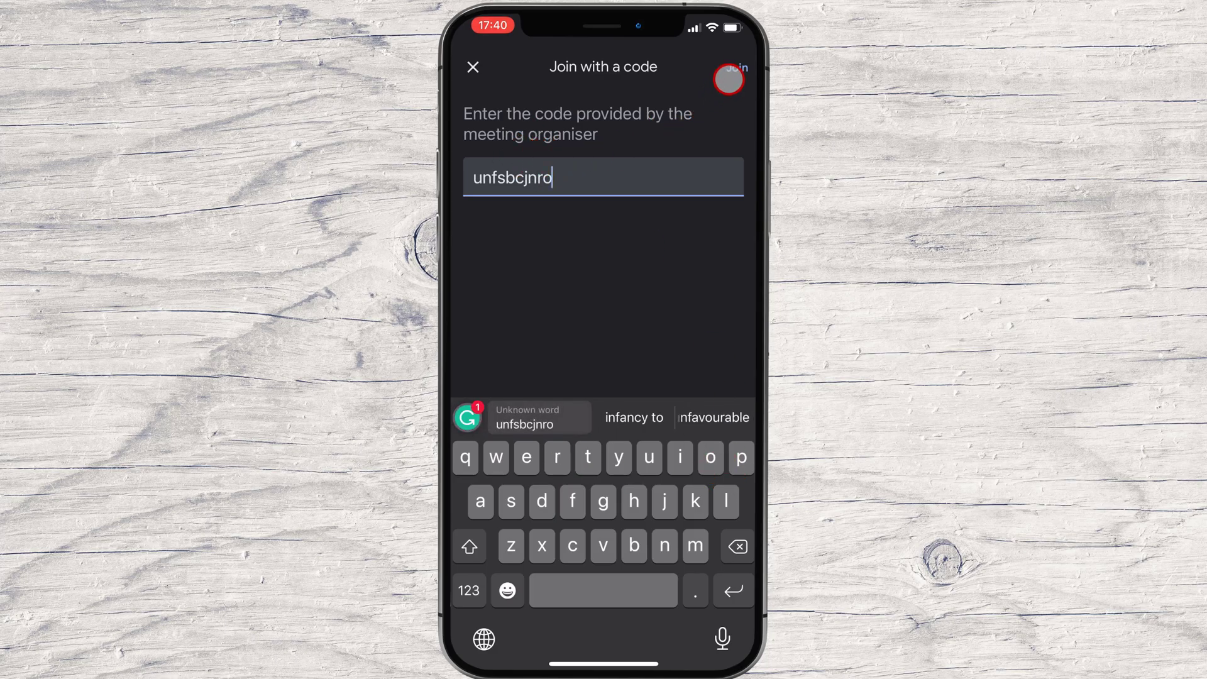
Step: Submit the code to reach the unf-sbcj-nro preview with camera off
left_click(727, 78)
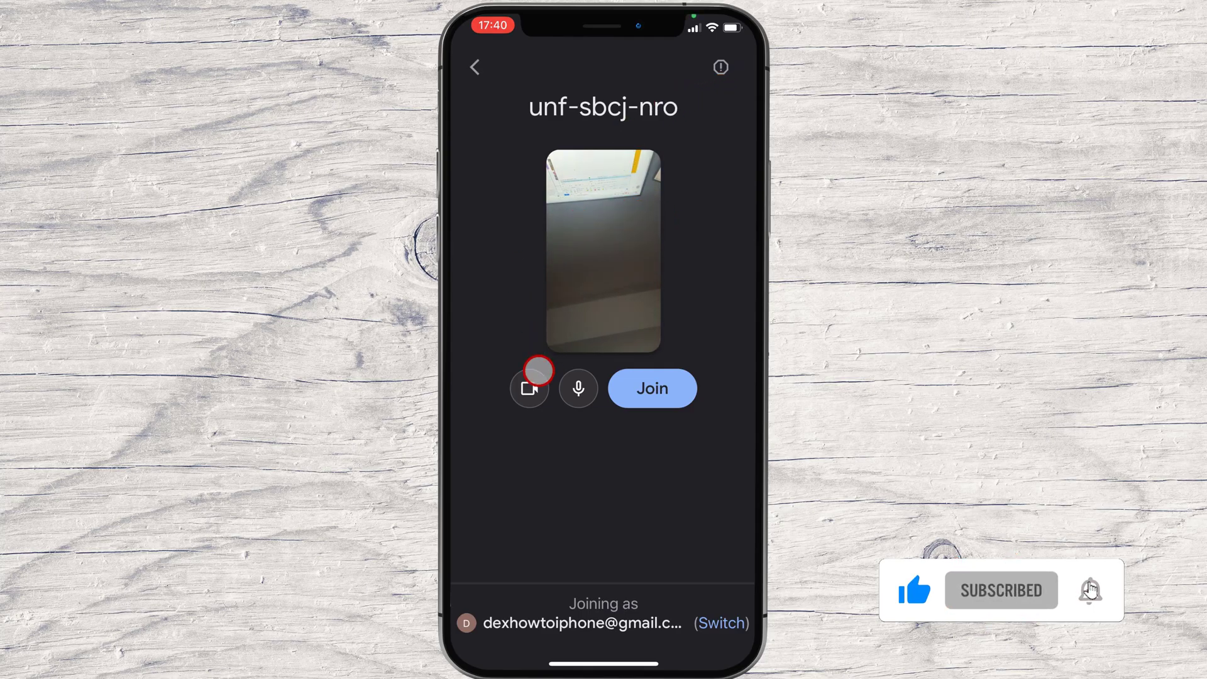
left_click(529, 388)
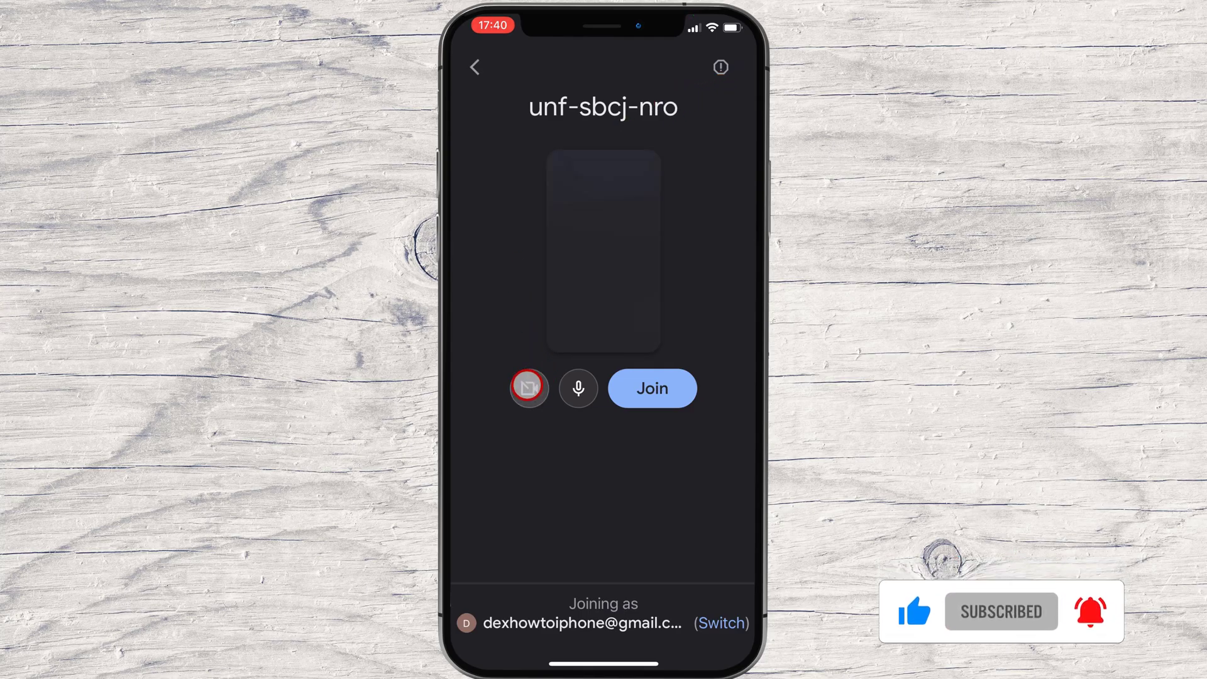
left_click(530, 389)
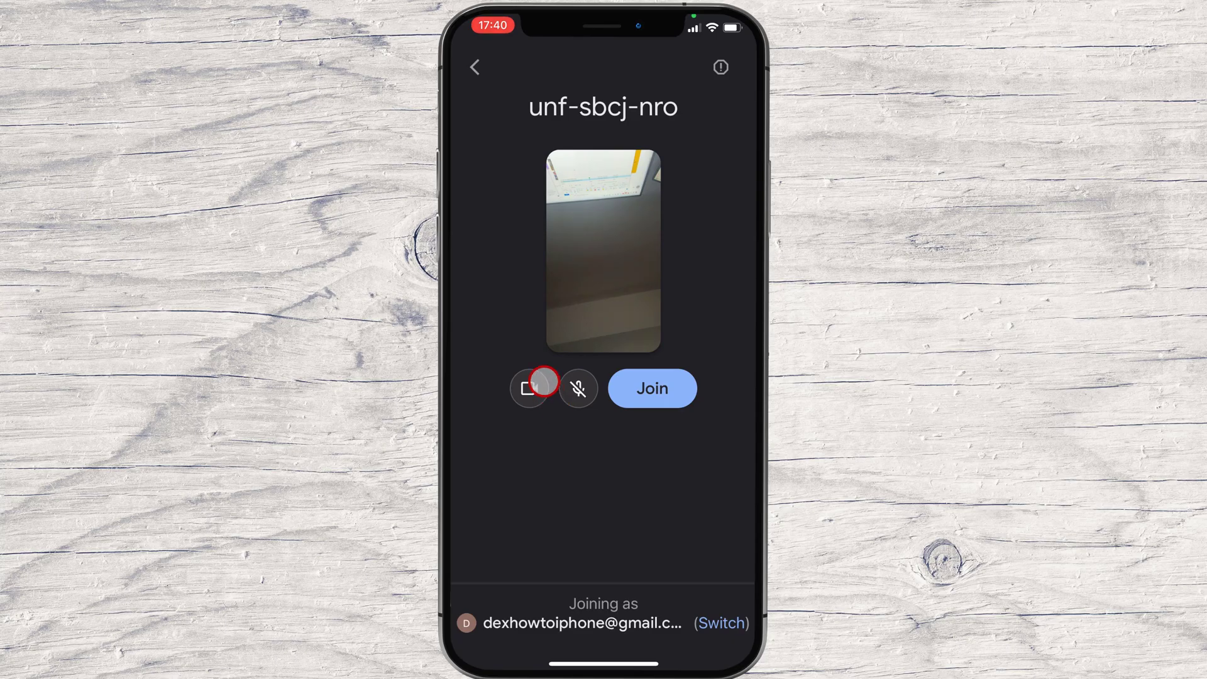
left_click(529, 388)
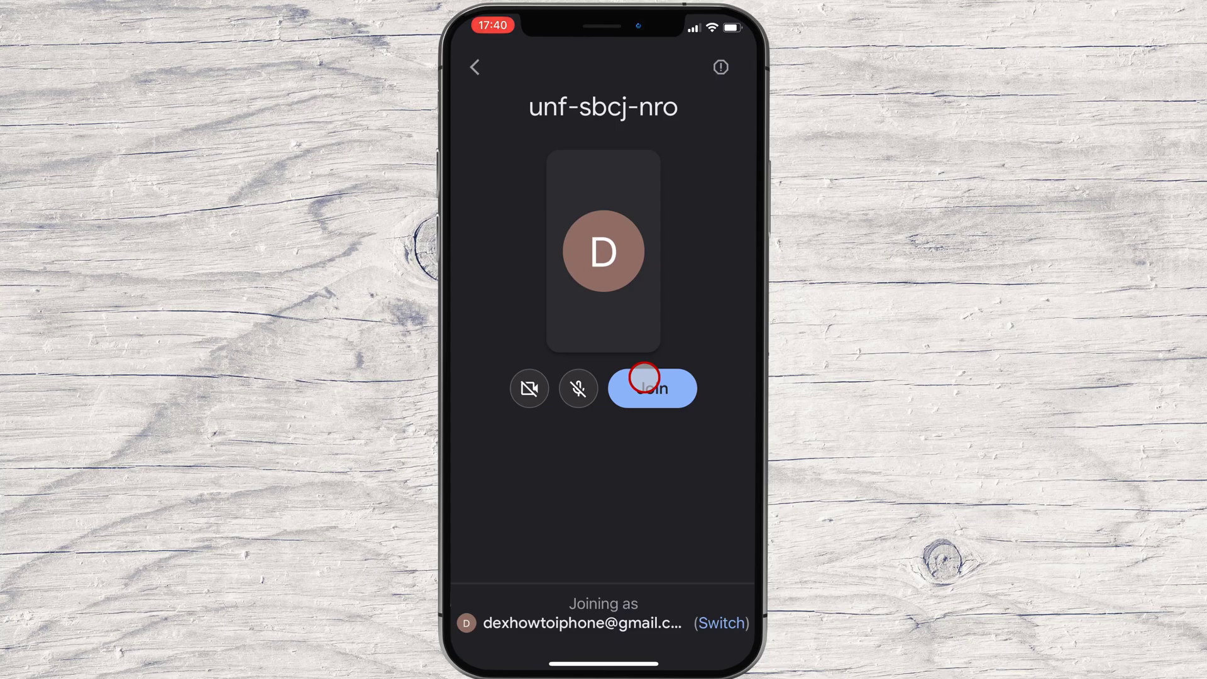
Step: Ask to join meeting unf-sbcj-nro and wait to be admitted
left_click(651, 388)
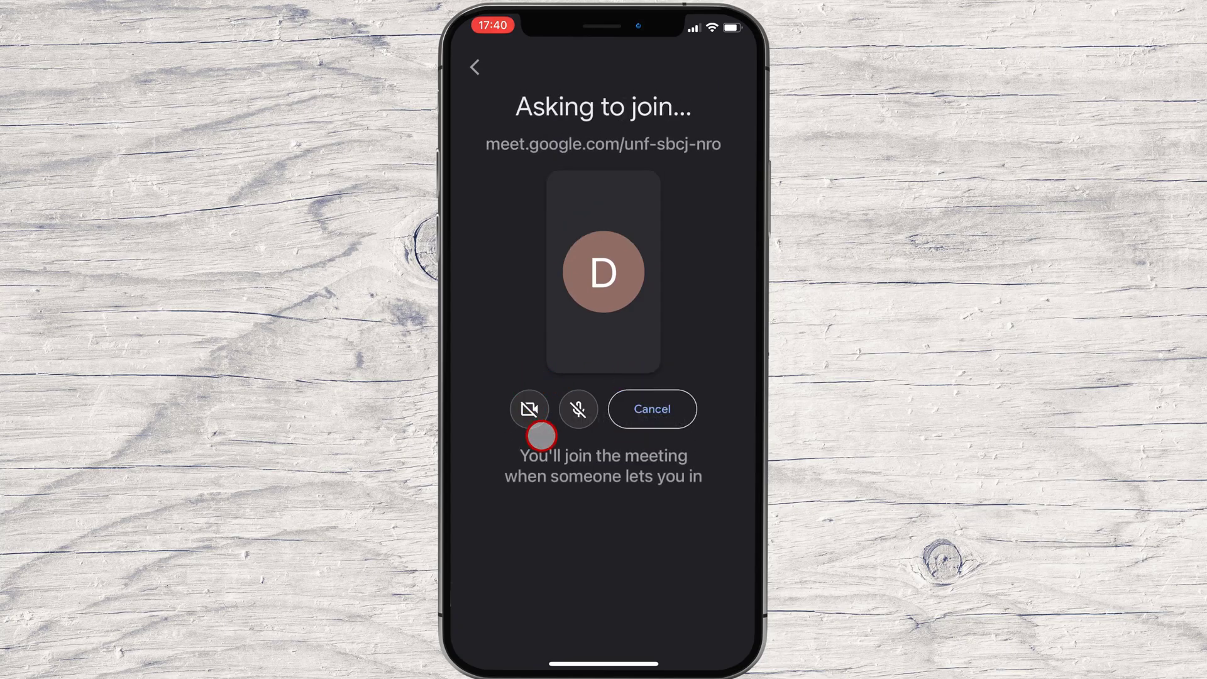
mouse_move(613, 137)
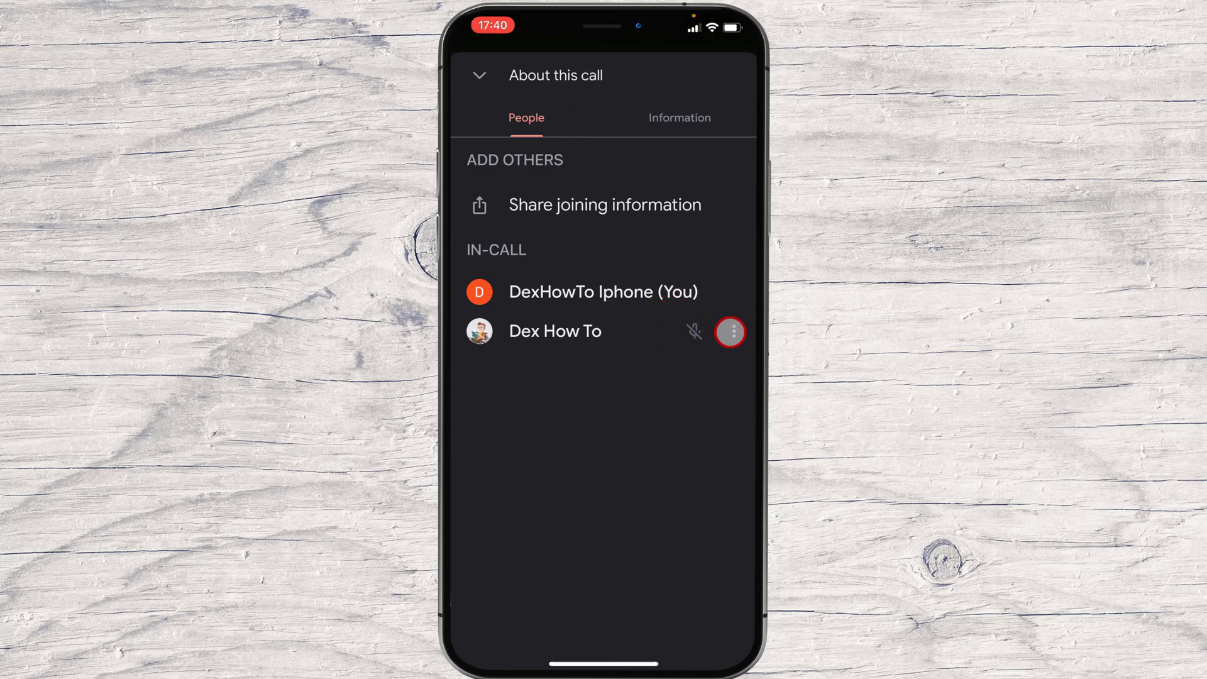
Step: Toggle the camera once, then hang up to return to the Meet start screen
left_click(729, 332)
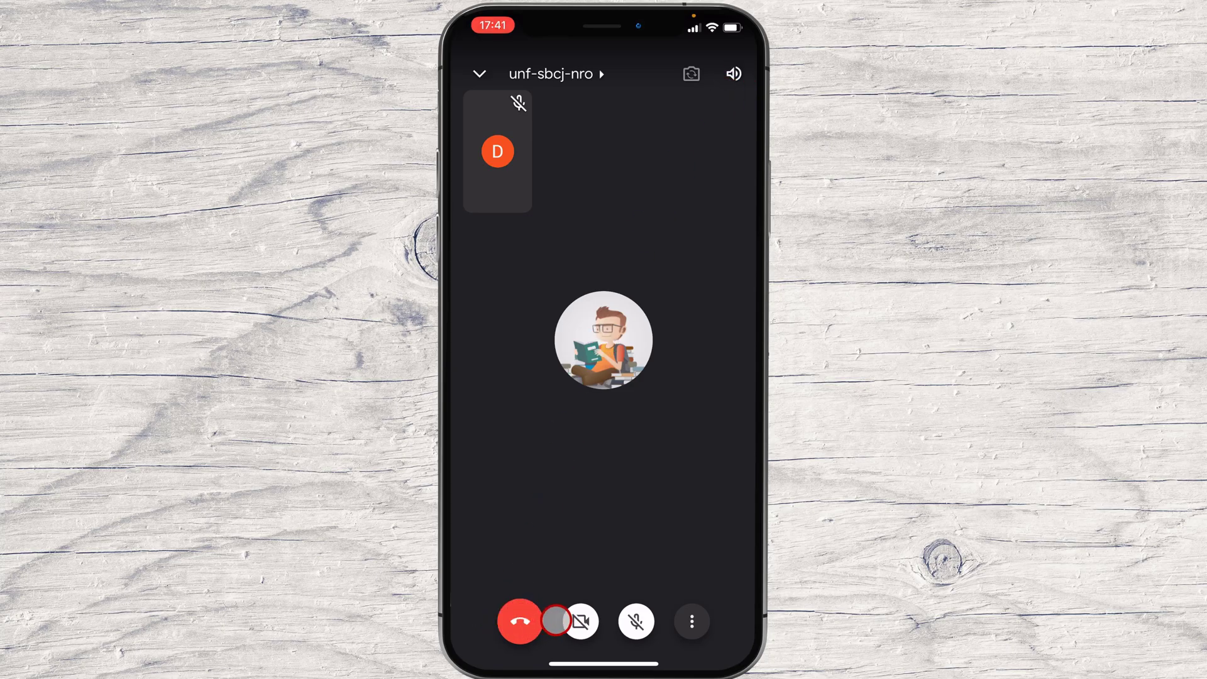
left_click(581, 621)
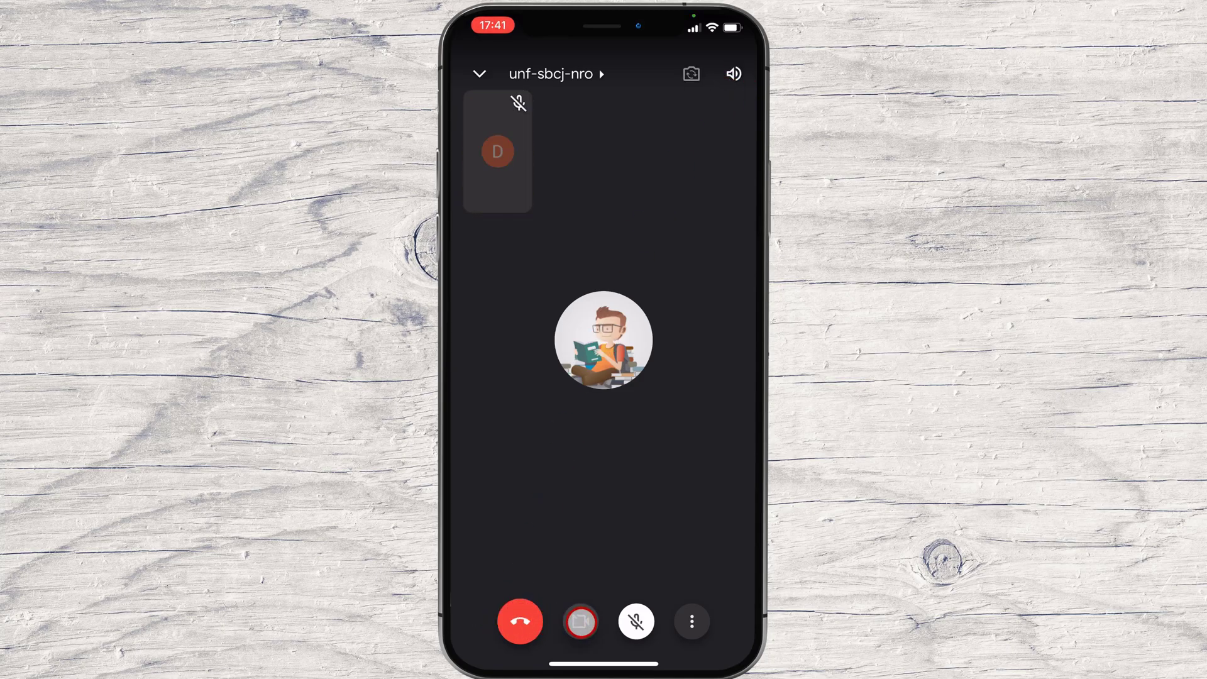
left_click(579, 620)
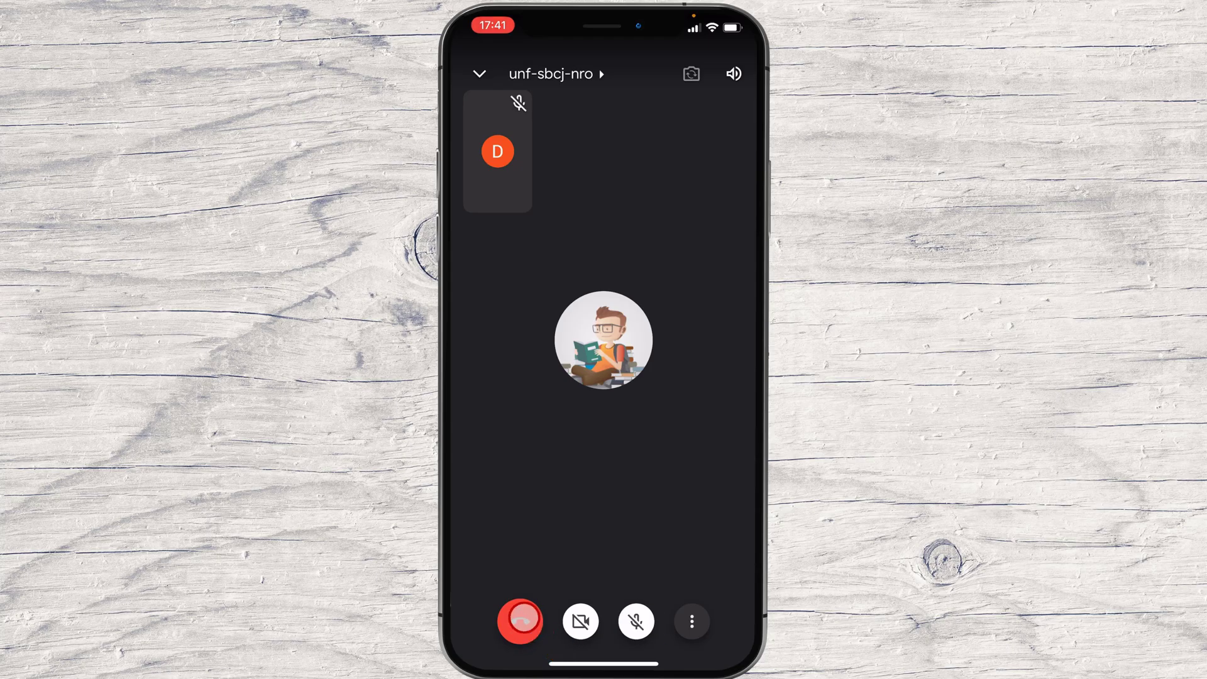
left_click(520, 620)
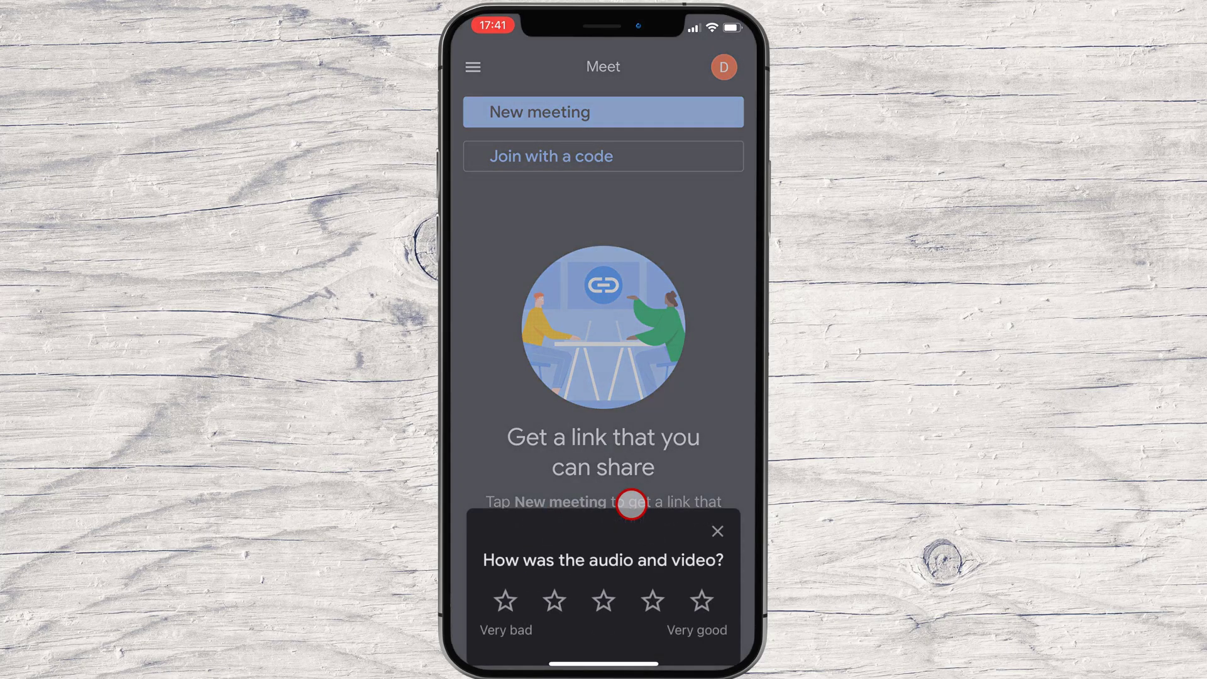